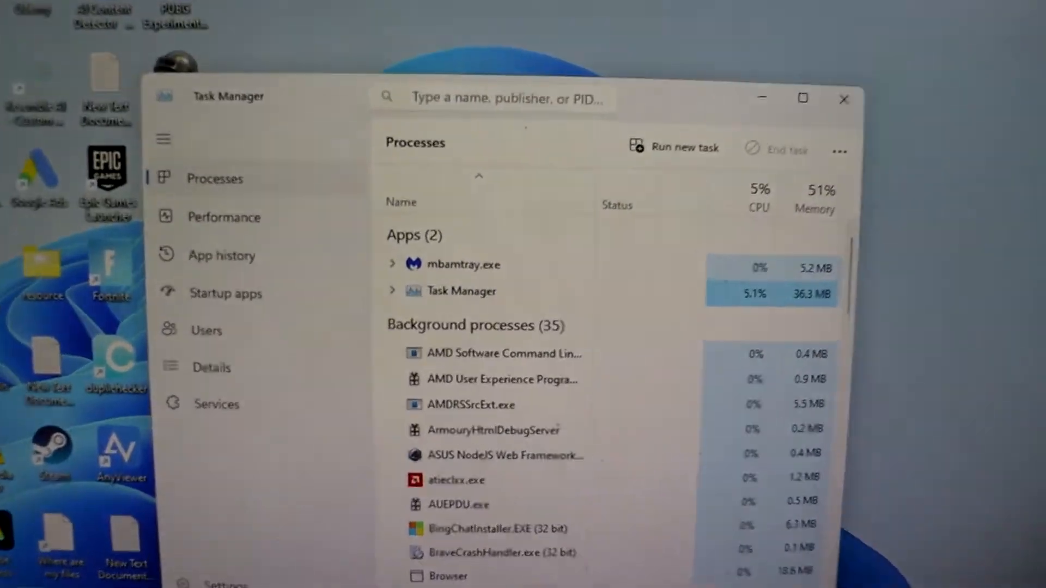
Step: Close Task Manager and choose Restart in the Shut Down Windows dialog
{"action": "left_click", "coordinate": [224, 217]}
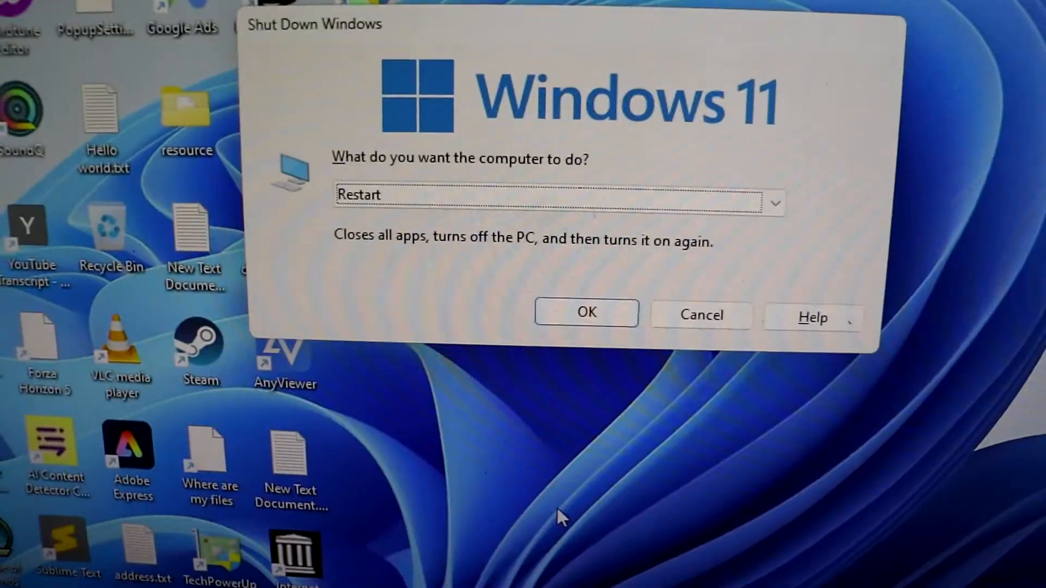
Step: Confirm the restart and boot into the ASRock UEFI BIOS main screen
{"action": "left_click", "coordinate": [585, 312]}
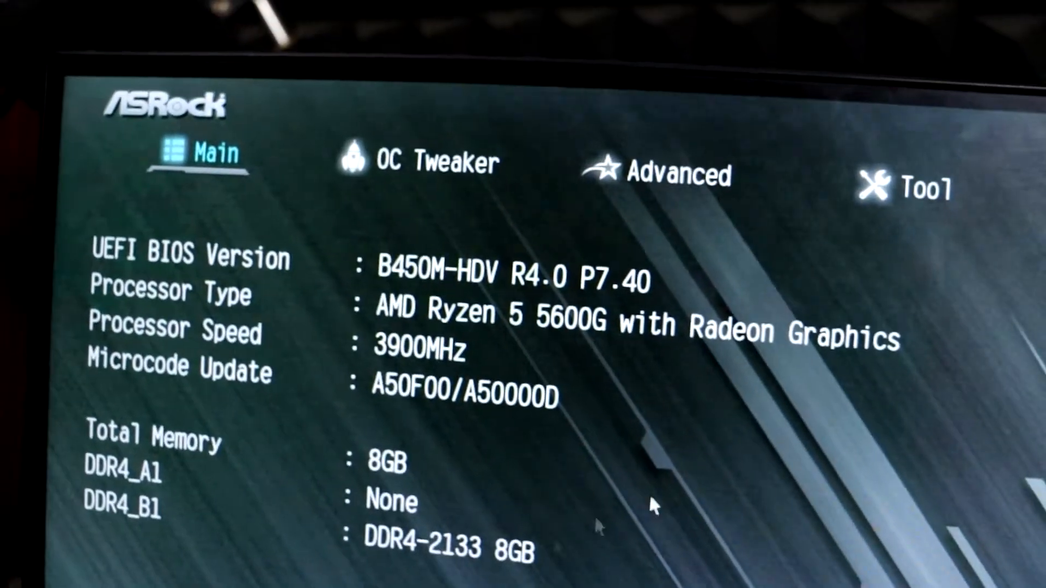
Step: In OC Tweaker, load XMP 2.0 Profile 1 and set DRAM Frequency to DDR4-3200
{"action": "left_click", "coordinate": [437, 163]}
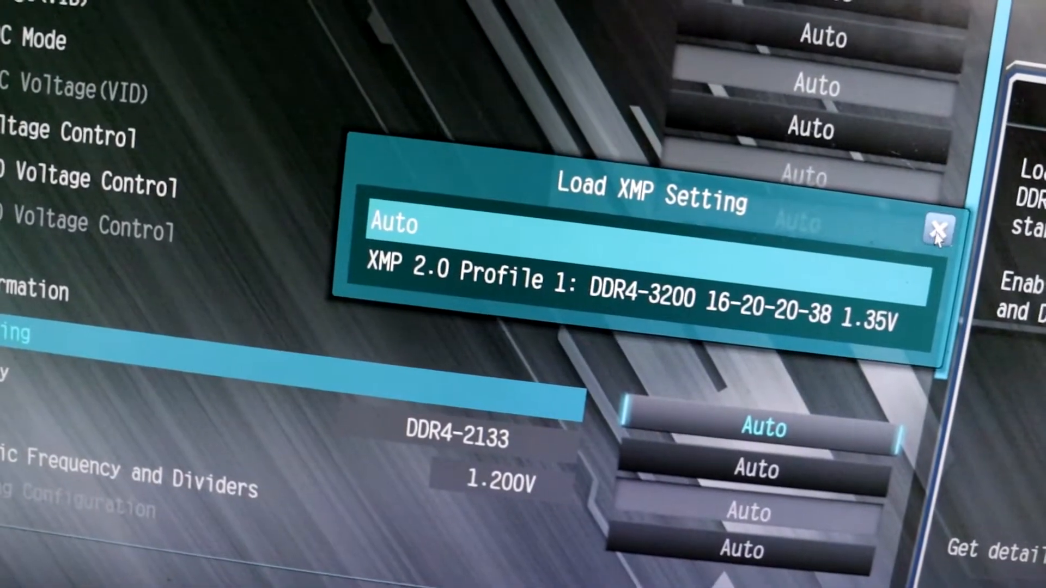
{"action": "left_click", "coordinate": [939, 230]}
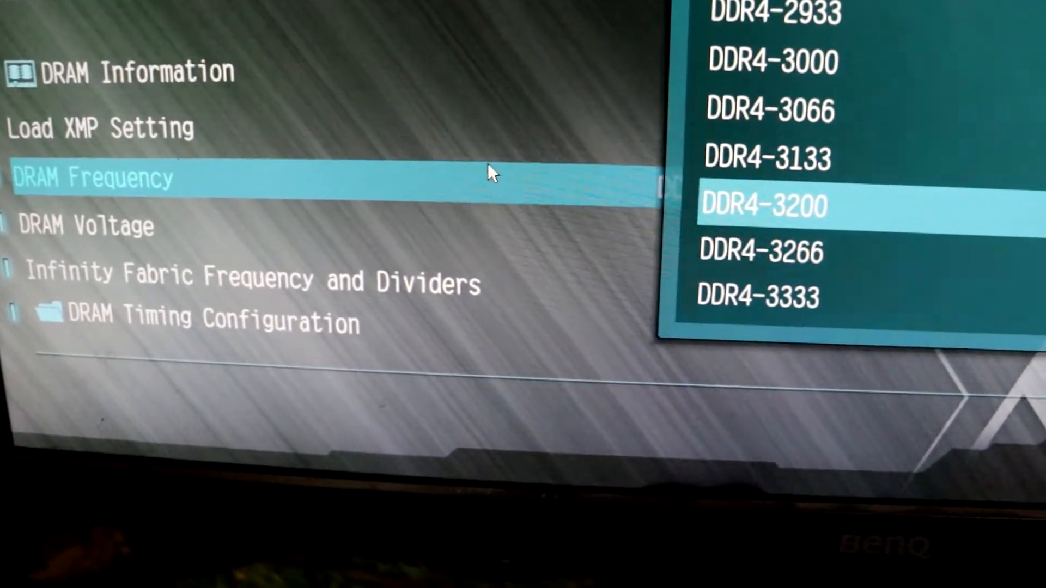
{"action": "left_click", "coordinate": [763, 206]}
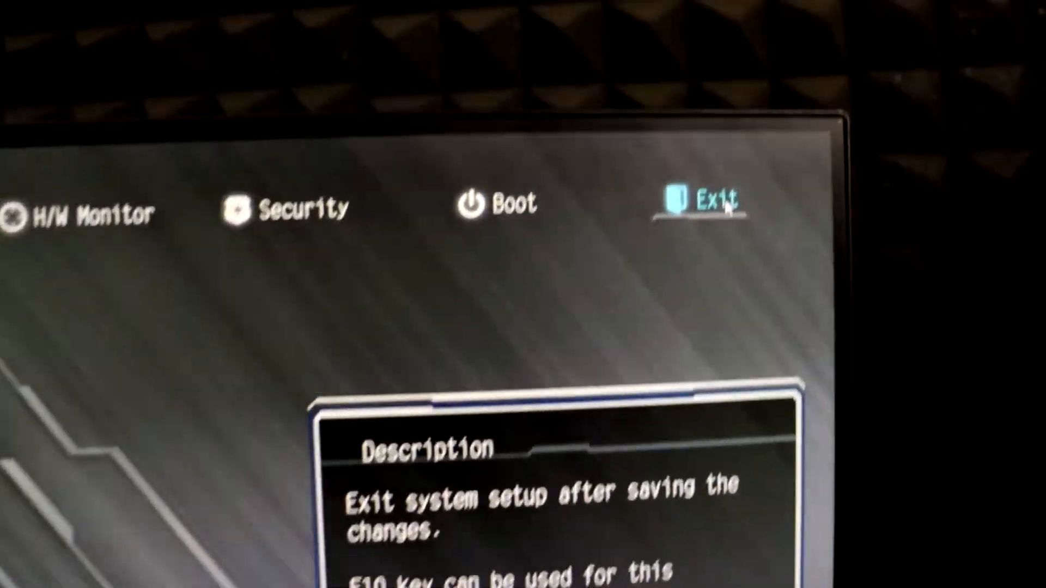
Step: Save changes and exit, then view Memory details in Task Manager's Performance tab
{"action": "left_click", "coordinate": [710, 200]}
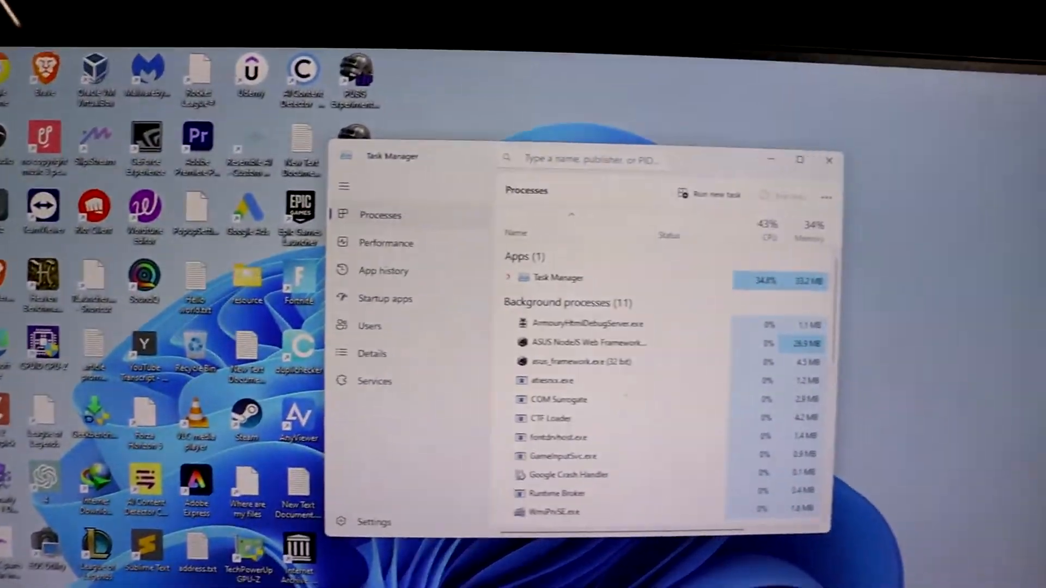
{"action": "left_click", "coordinate": [386, 243]}
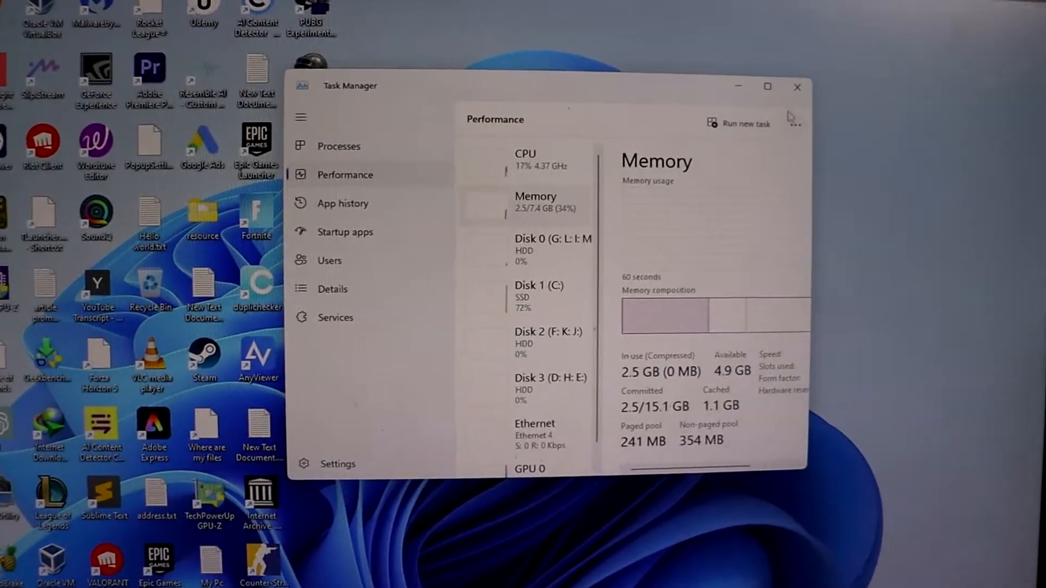